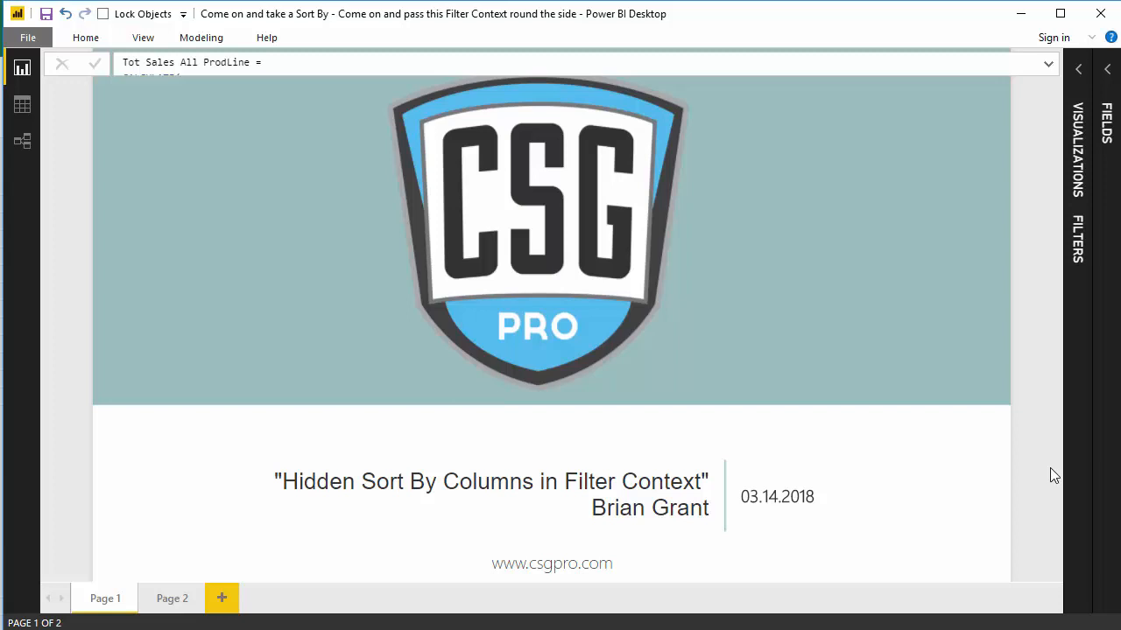
{"action": "mouse_move", "coordinate": [1015, 449]}
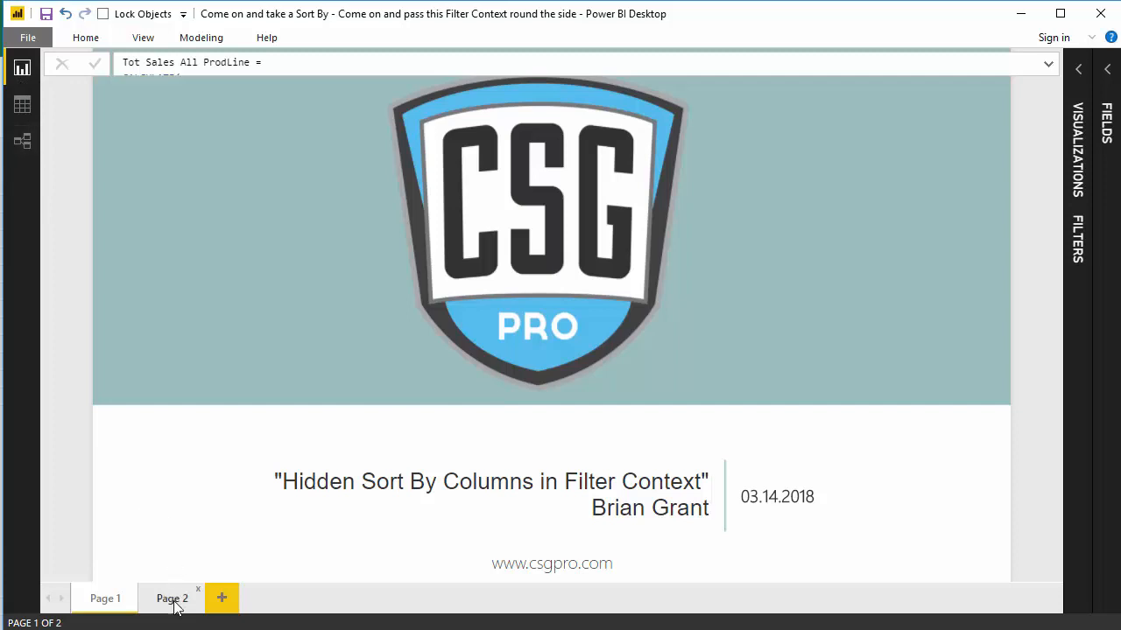
Step: Switch from the title page to Page 2 of the report
{"action": "left_click", "coordinate": [172, 598]}
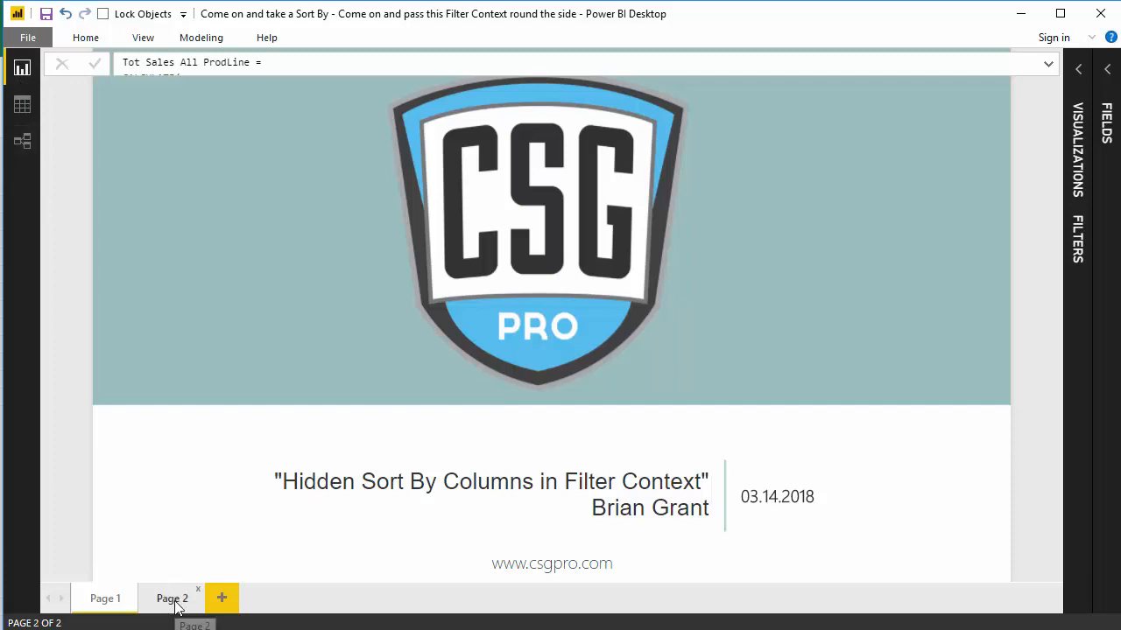
{"action": "left_click", "coordinate": [171, 598]}
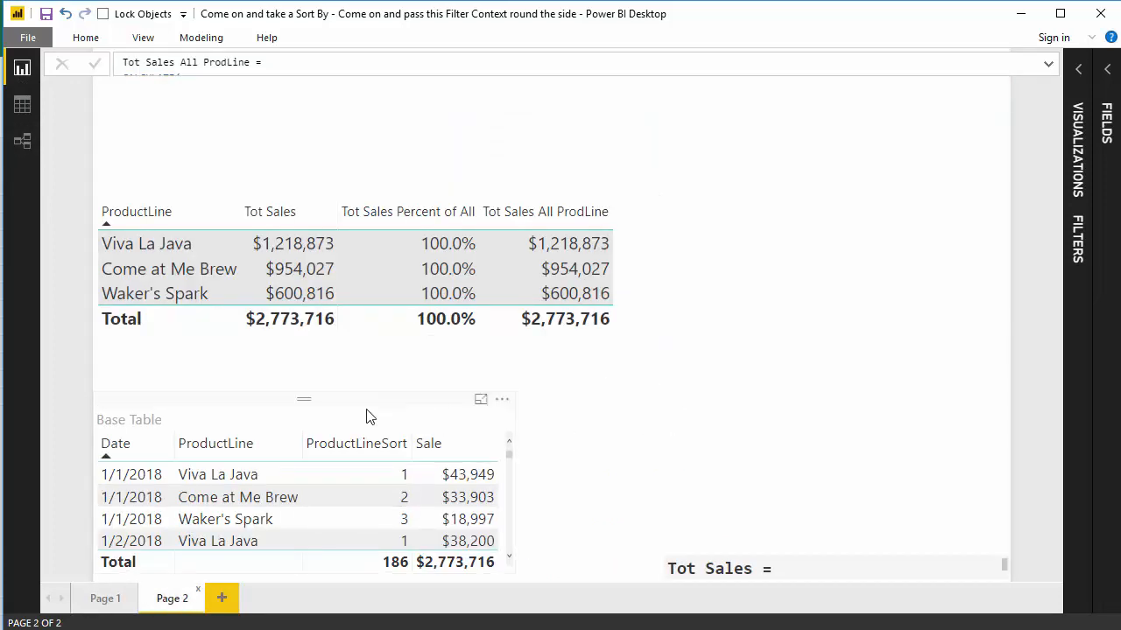
{"action": "left_click", "coordinate": [366, 419]}
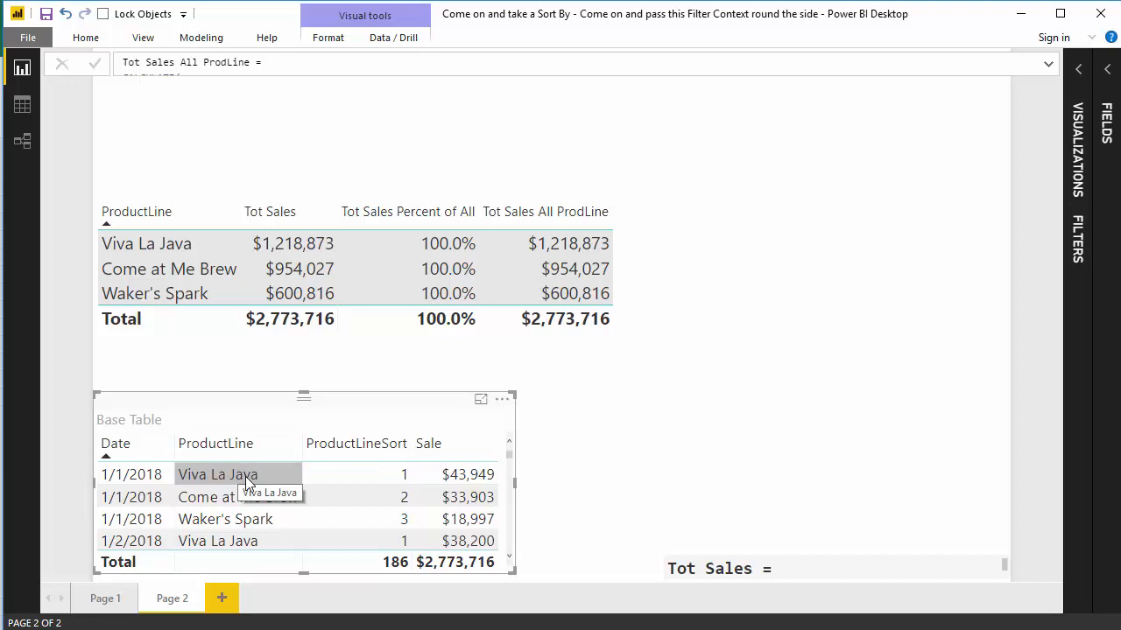
{"action": "mouse_move", "coordinate": [248, 504]}
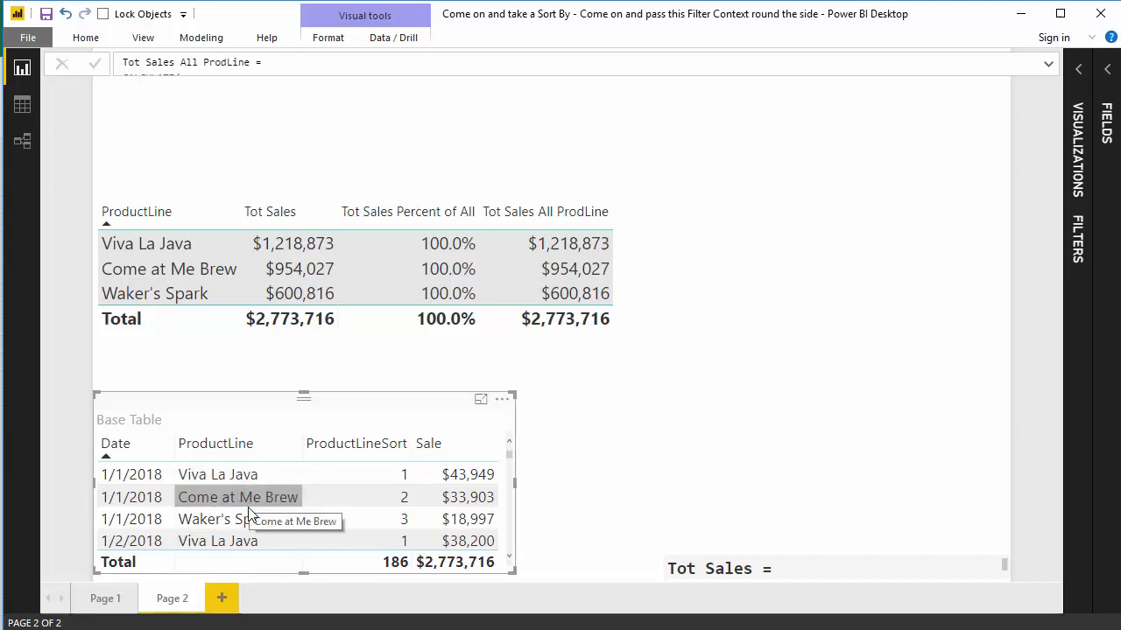
{"action": "mouse_move", "coordinate": [140, 475]}
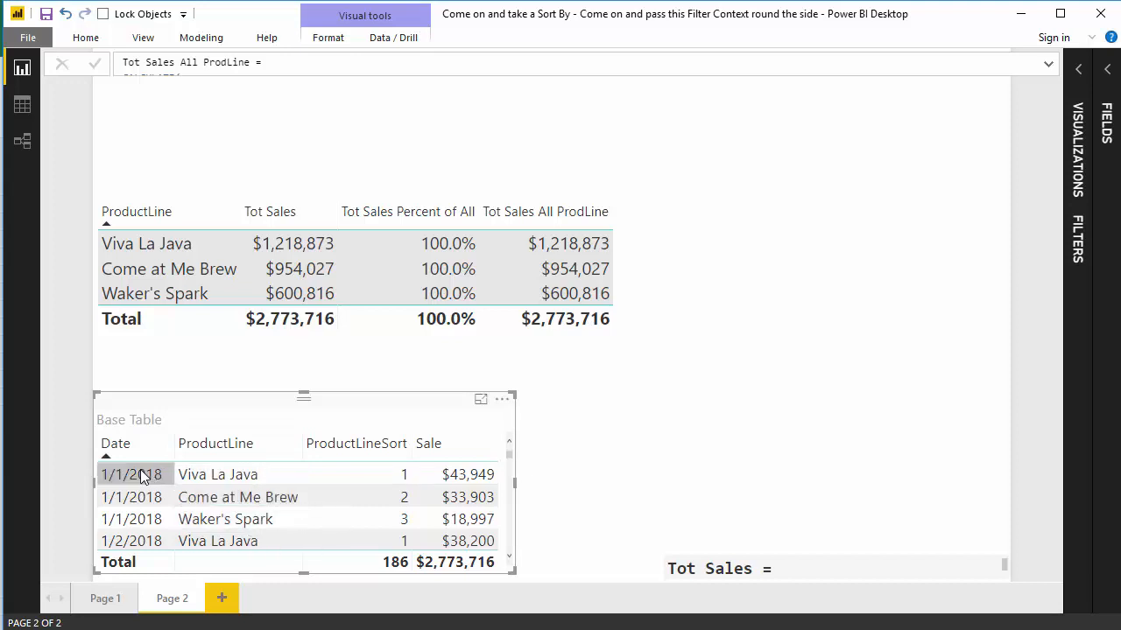
{"action": "mouse_move", "coordinate": [441, 500]}
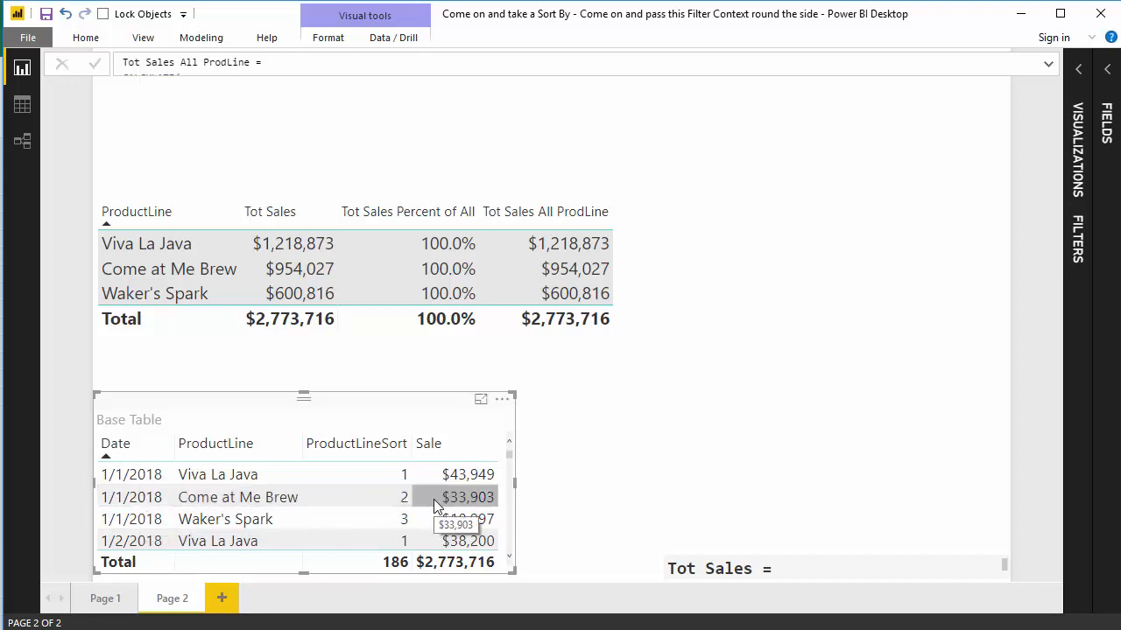
{"action": "scroll", "scroll_direction": "down", "scroll_amount": 3}
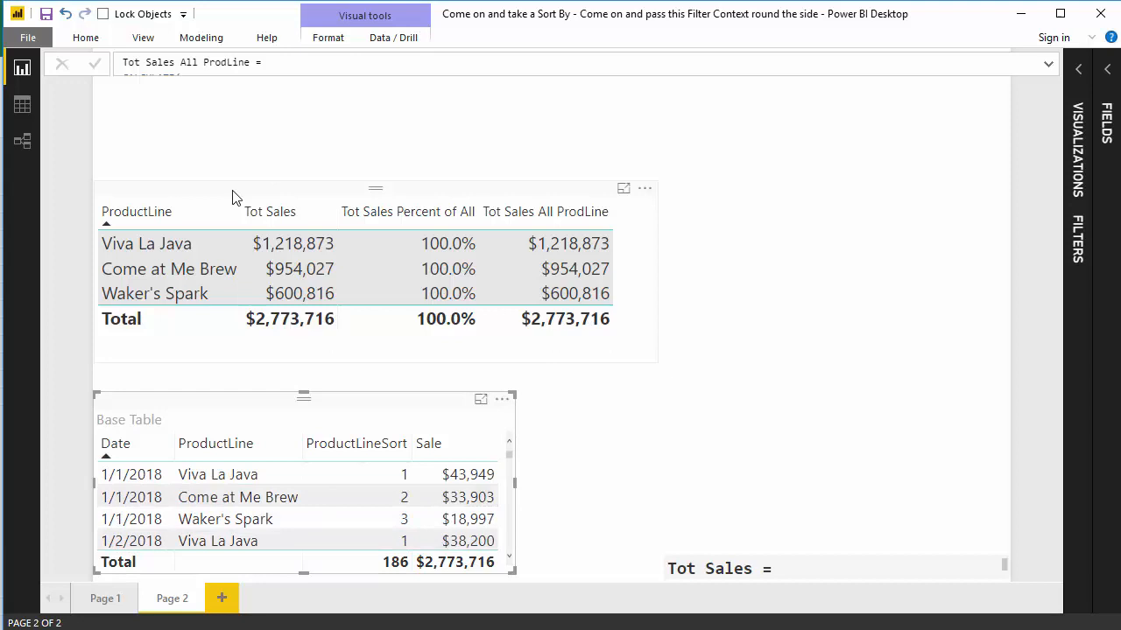
{"action": "left_click", "coordinate": [300, 293]}
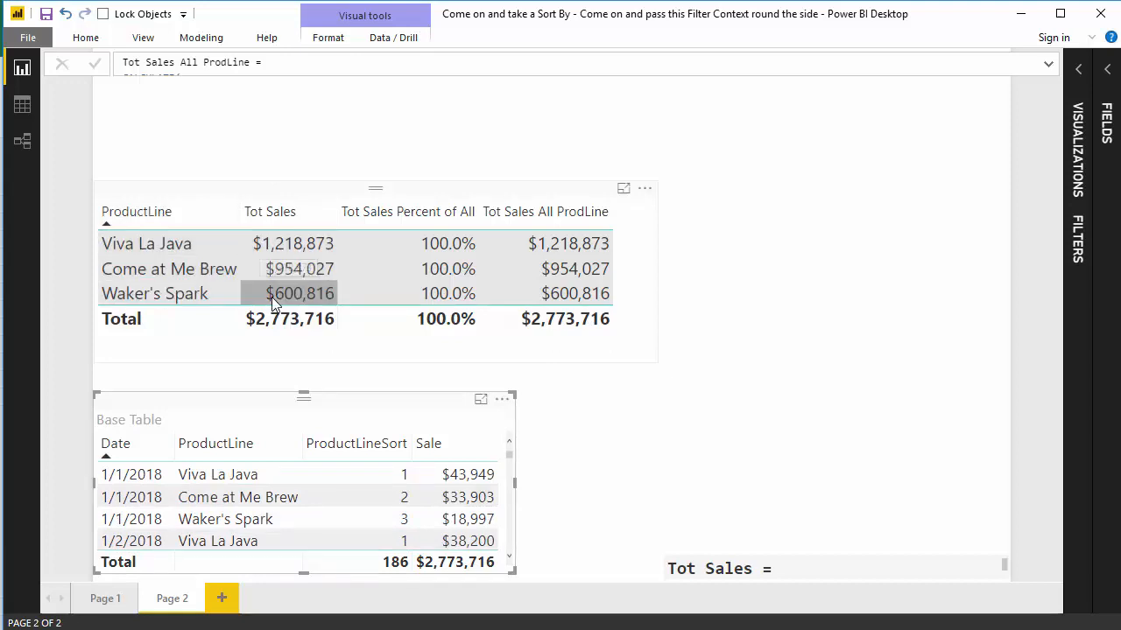
{"action": "left_click", "coordinate": [300, 269]}
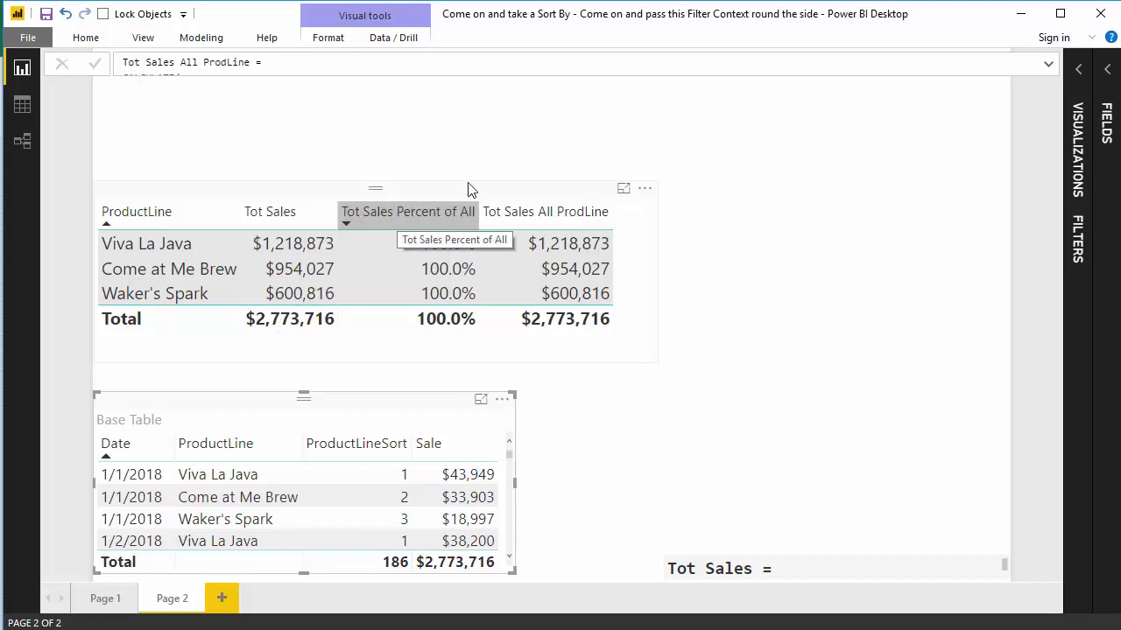
{"action": "mouse_move", "coordinate": [409, 195]}
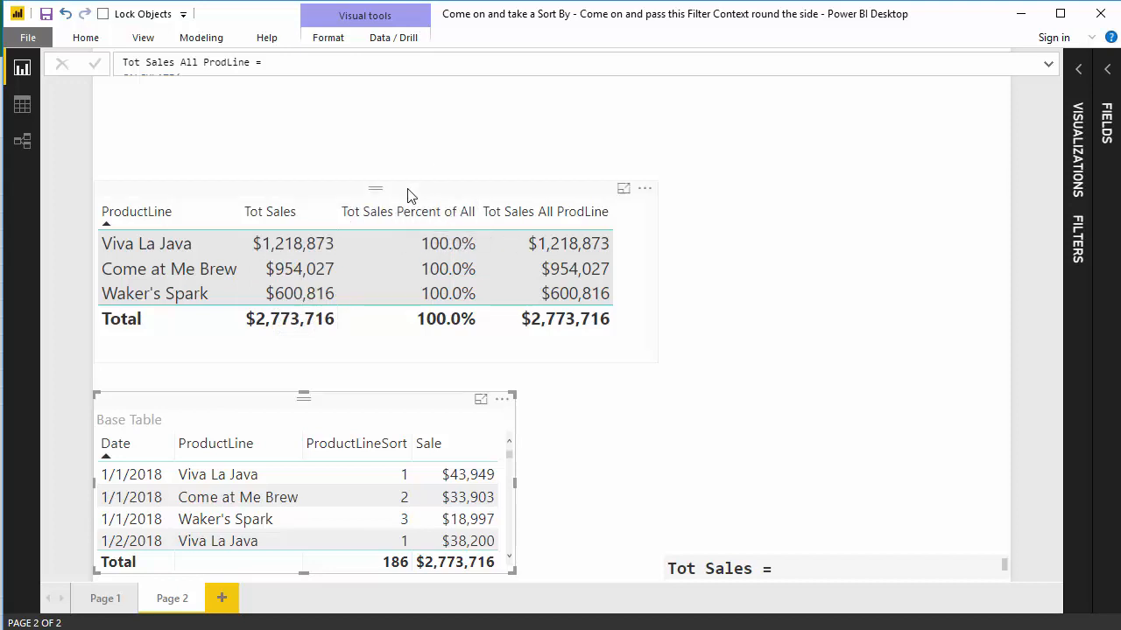
{"action": "mouse_move", "coordinate": [471, 192]}
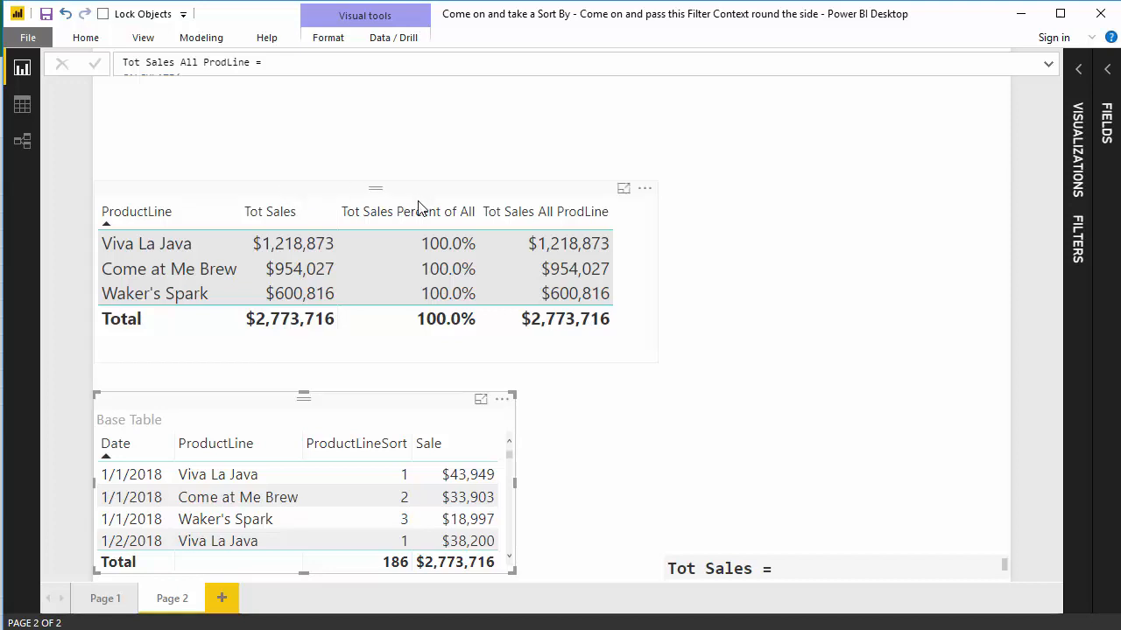
{"action": "mouse_move", "coordinate": [499, 210]}
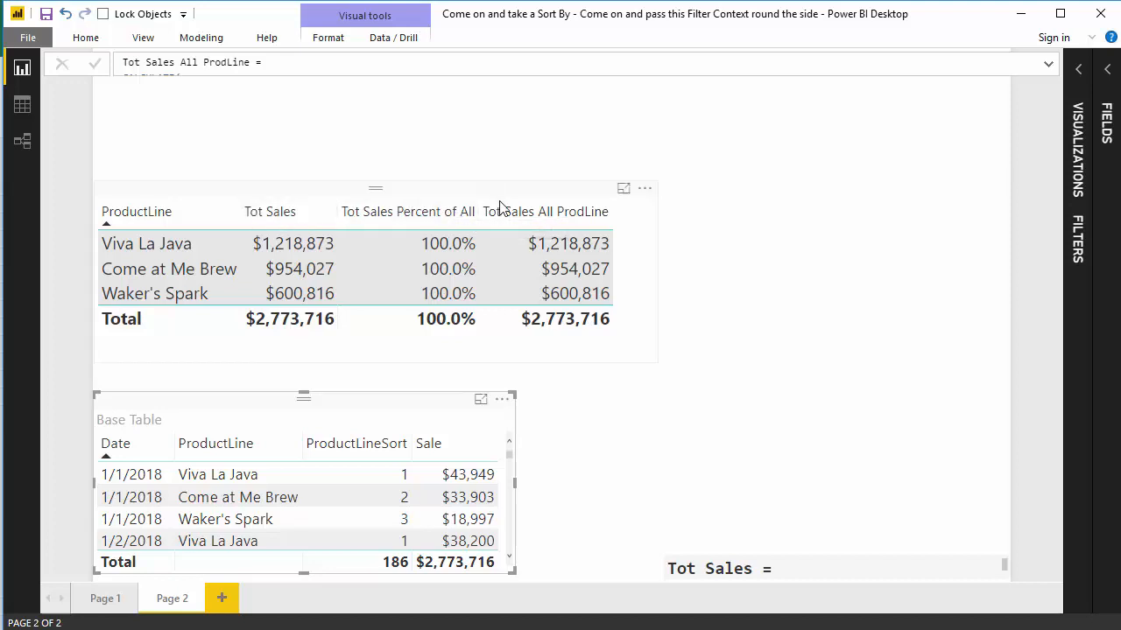
{"action": "left_click", "coordinate": [545, 212]}
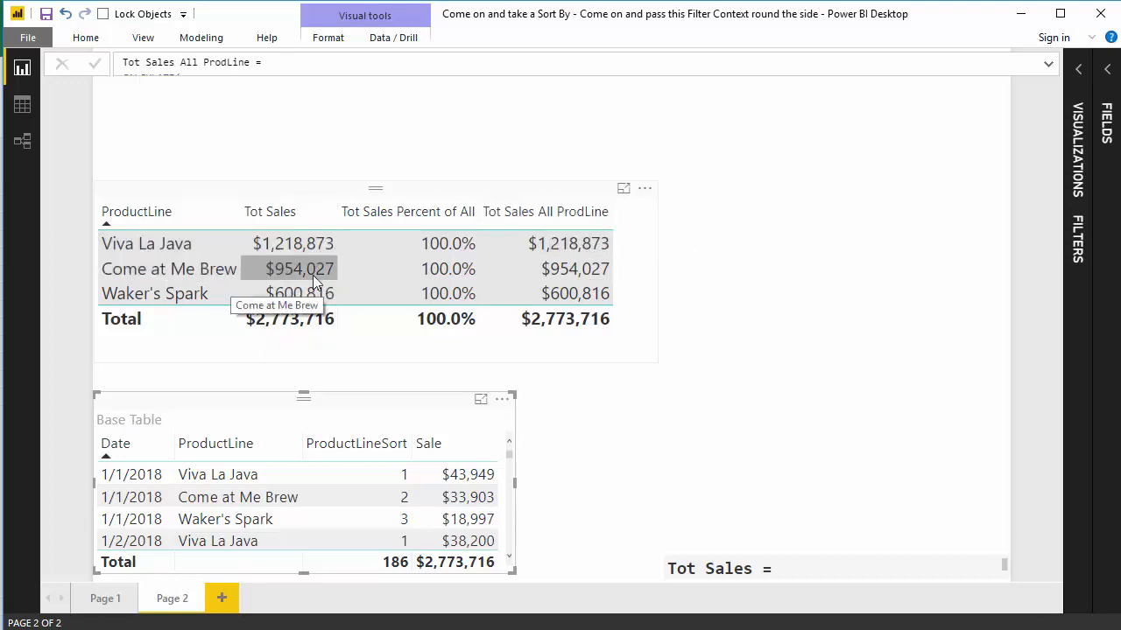
{"action": "mouse_move", "coordinate": [554, 243]}
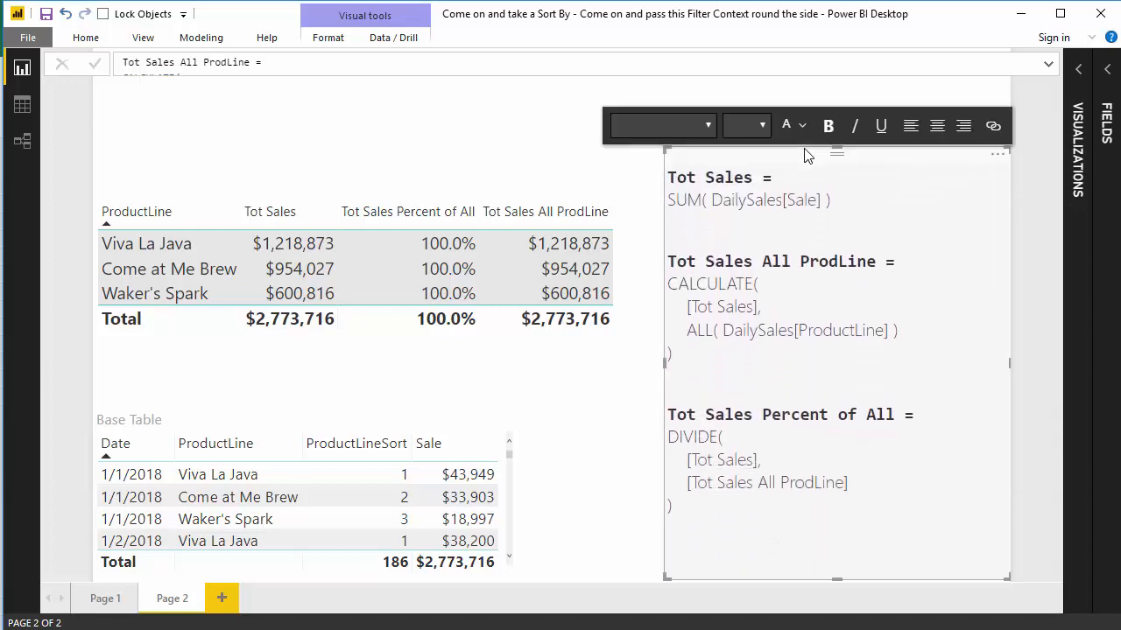
{"action": "left_click", "coordinate": [759, 219]}
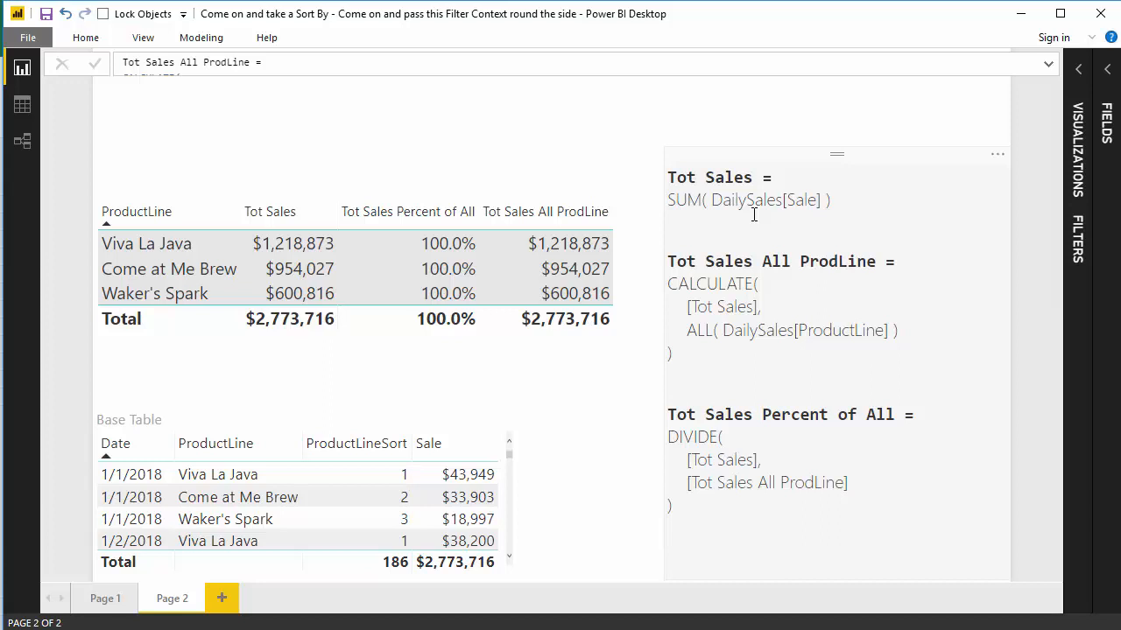
{"action": "left_click", "coordinate": [545, 211]}
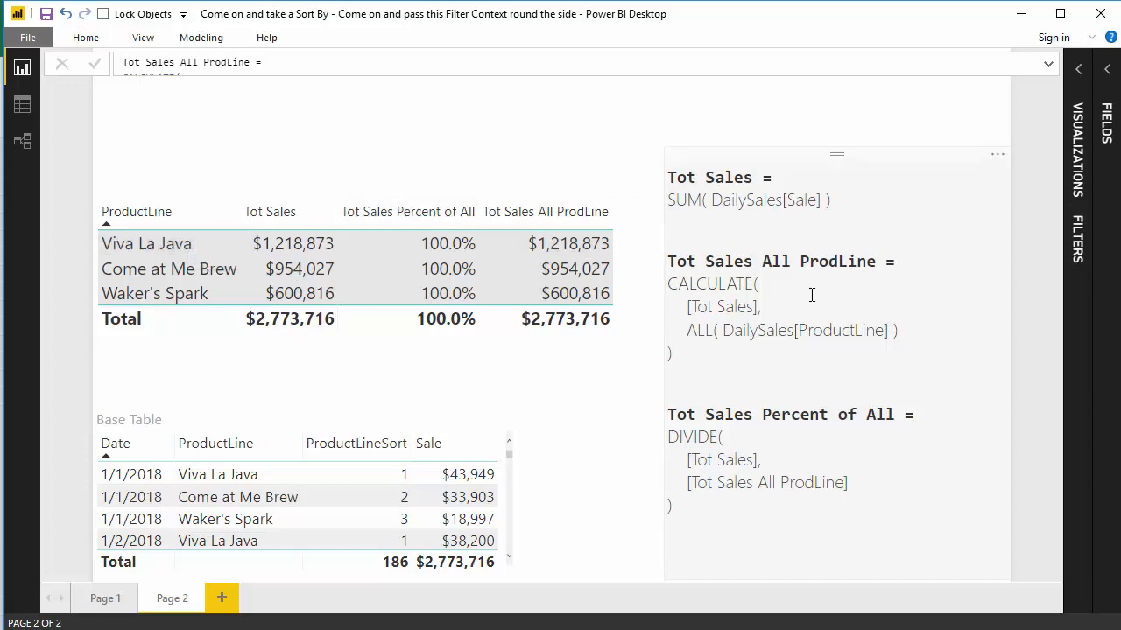
{"action": "mouse_move", "coordinate": [875, 340]}
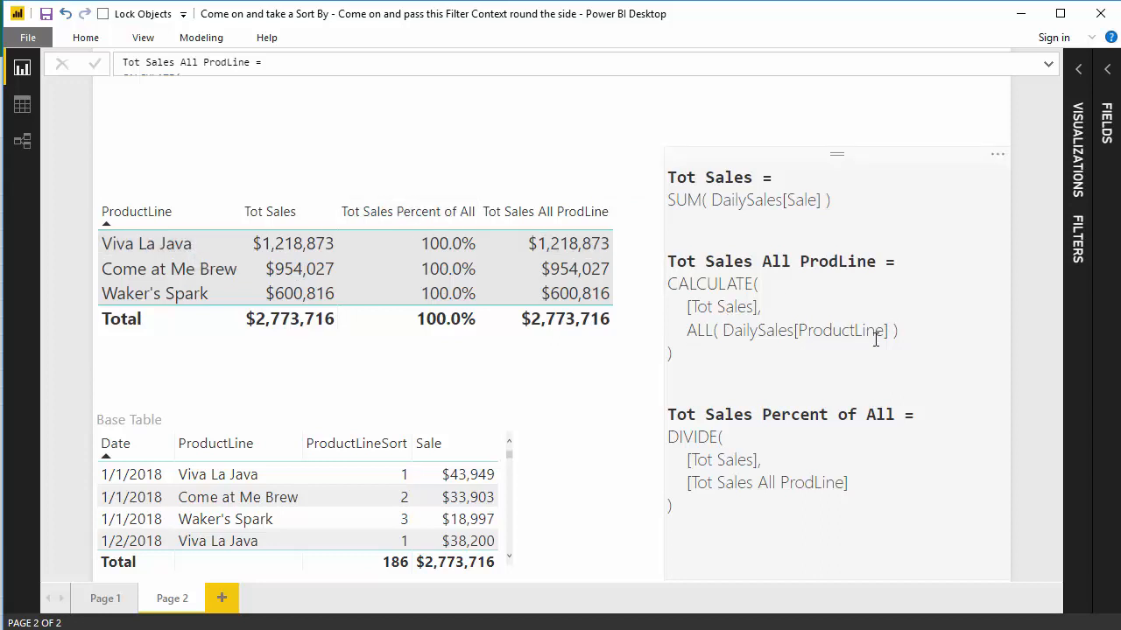
{"action": "mouse_move", "coordinate": [391, 278]}
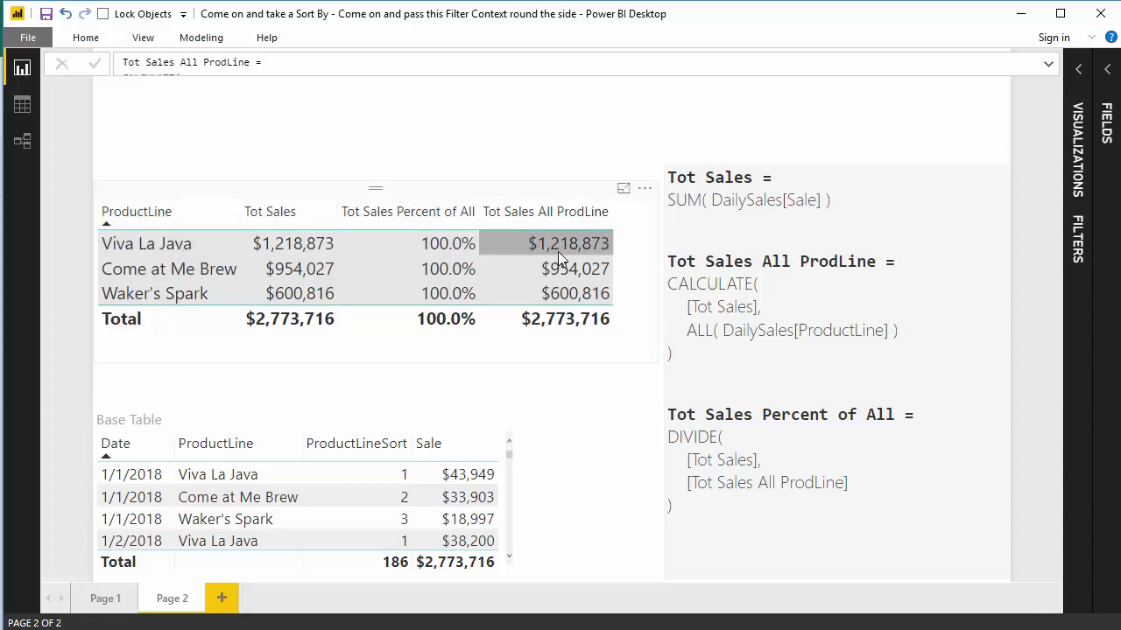
{"action": "left_click", "coordinate": [912, 331]}
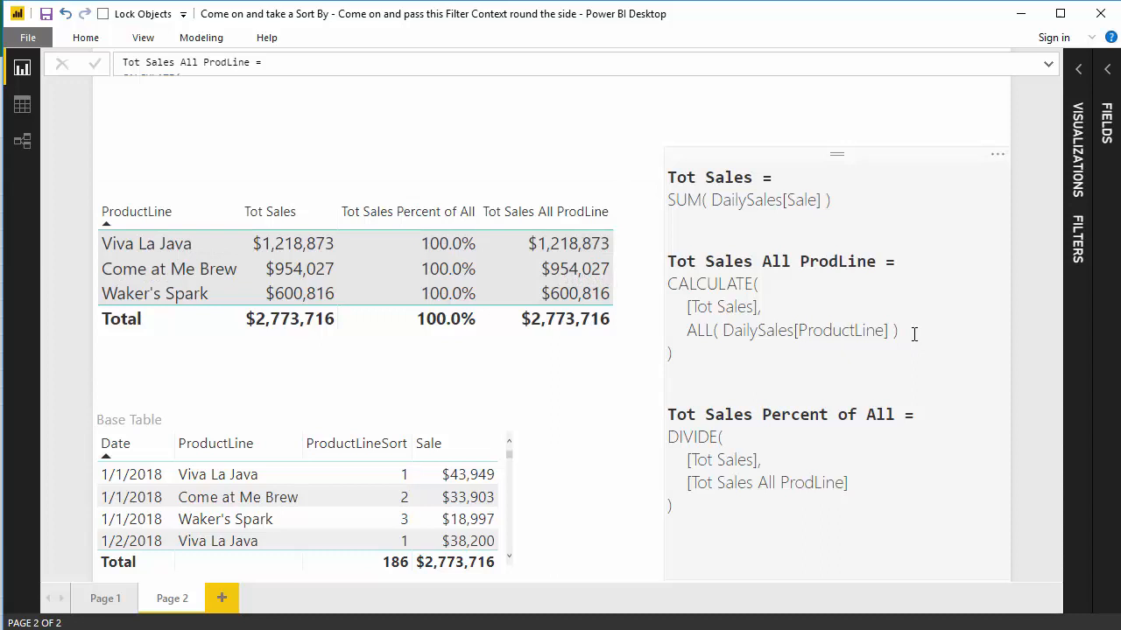
{"action": "mouse_move", "coordinate": [724, 291]}
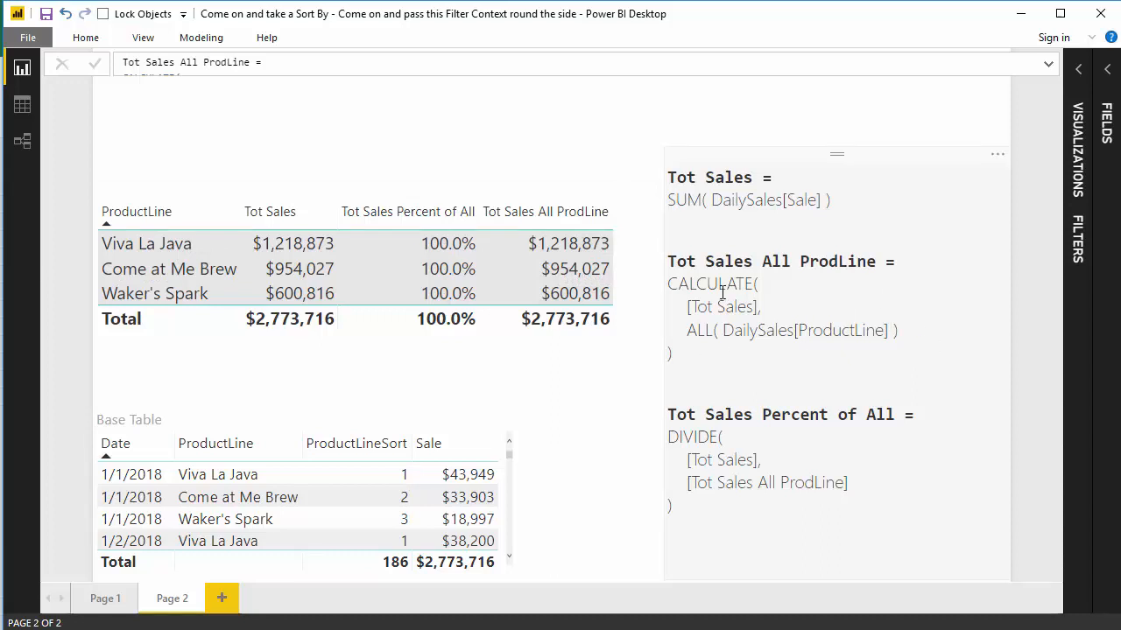
{"action": "left_click", "coordinate": [733, 354]}
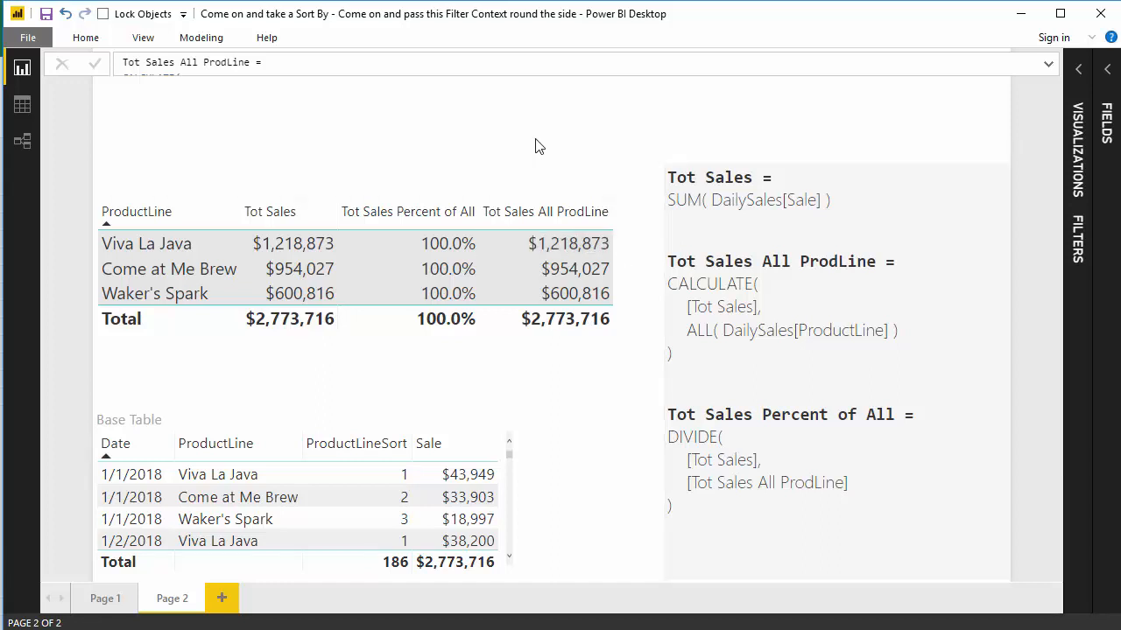
{"action": "mouse_move", "coordinate": [318, 129]}
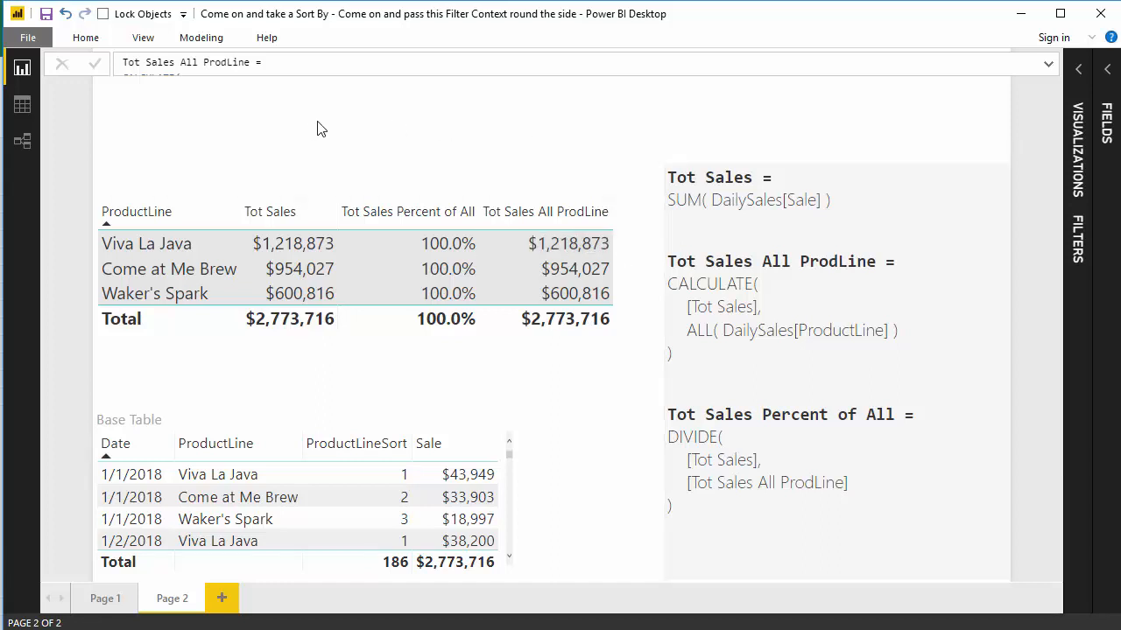
{"action": "left_click", "coordinate": [137, 211]}
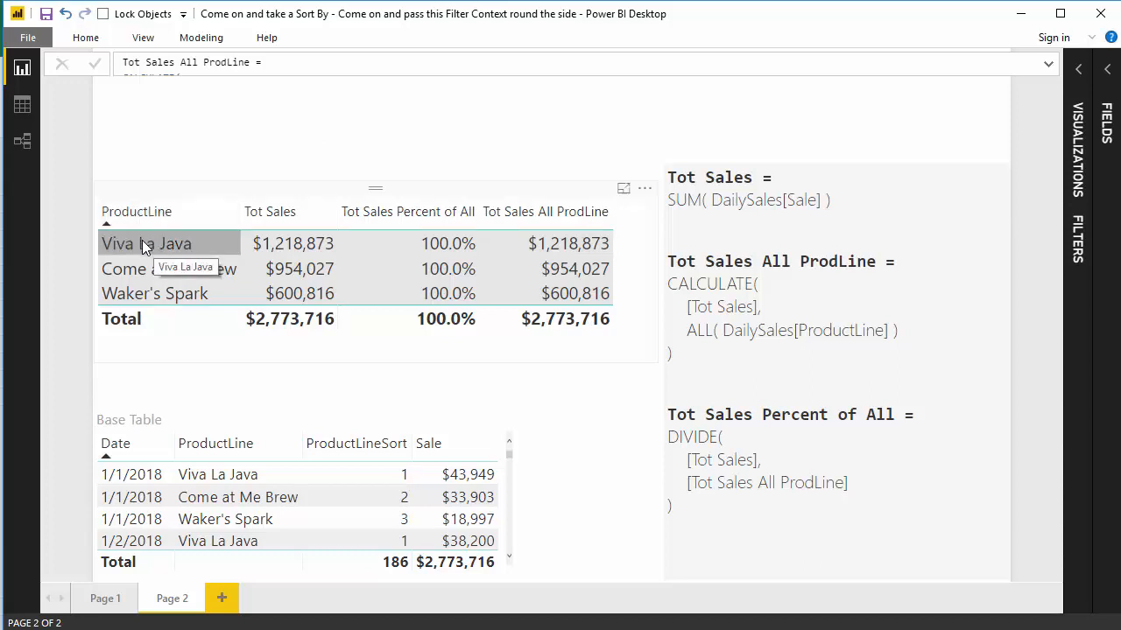
{"action": "mouse_move", "coordinate": [176, 269]}
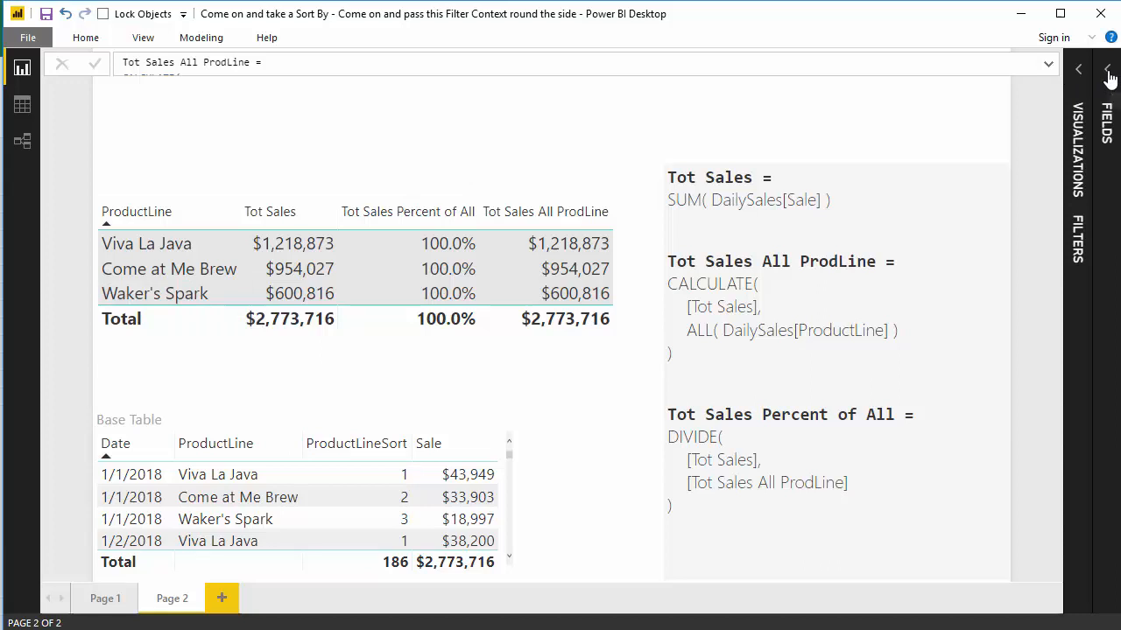
Step: Show DailySales fields, sort ProductLine alphabetically, then restore sort by ProductLineSort
{"action": "left_click", "coordinate": [1098, 65]}
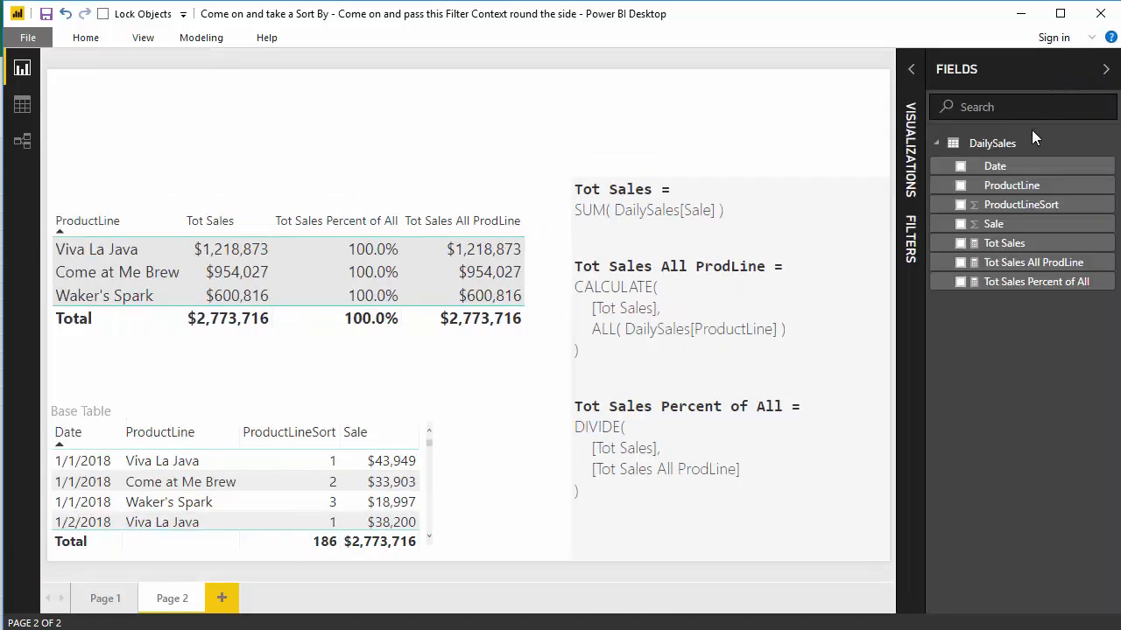
{"action": "mouse_move", "coordinate": [1027, 184]}
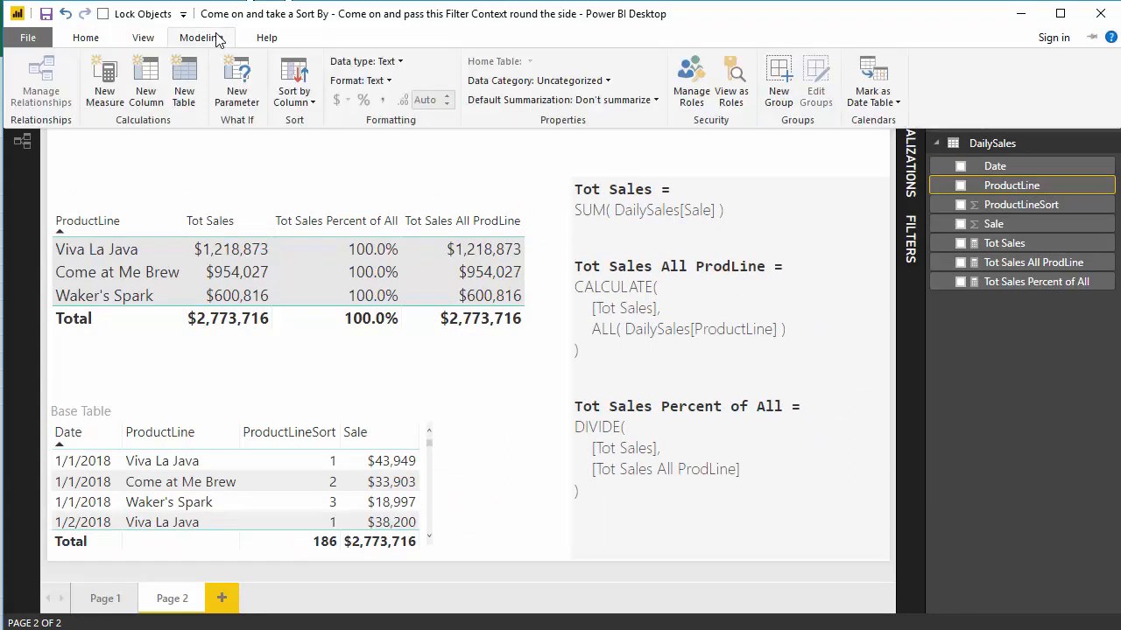
{"action": "left_click", "coordinate": [293, 79]}
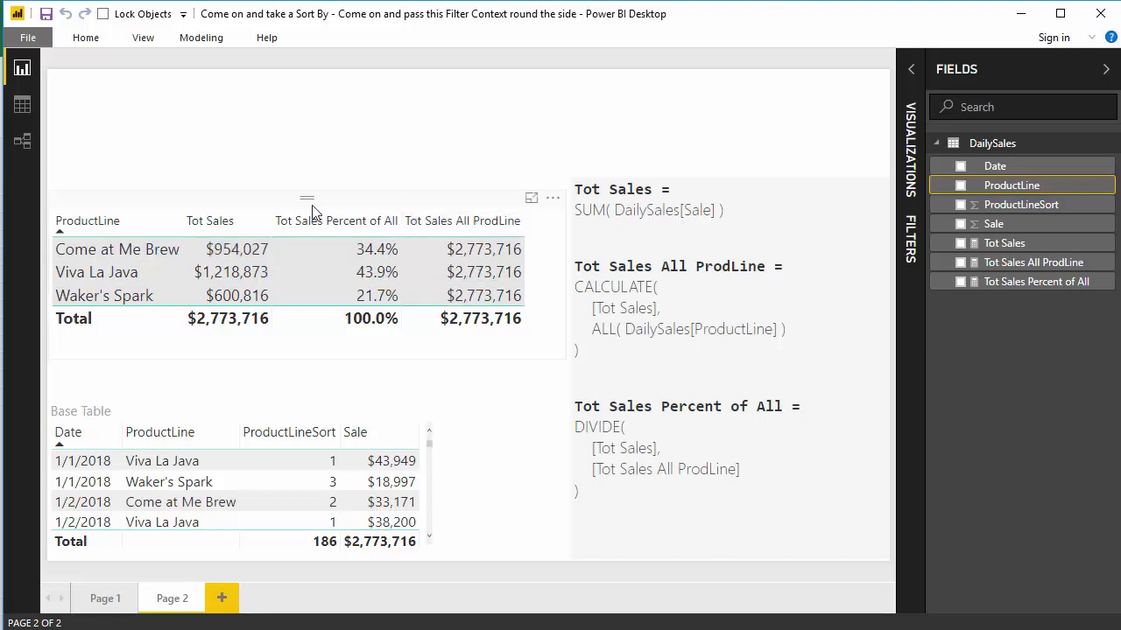
{"action": "mouse_move", "coordinate": [444, 243]}
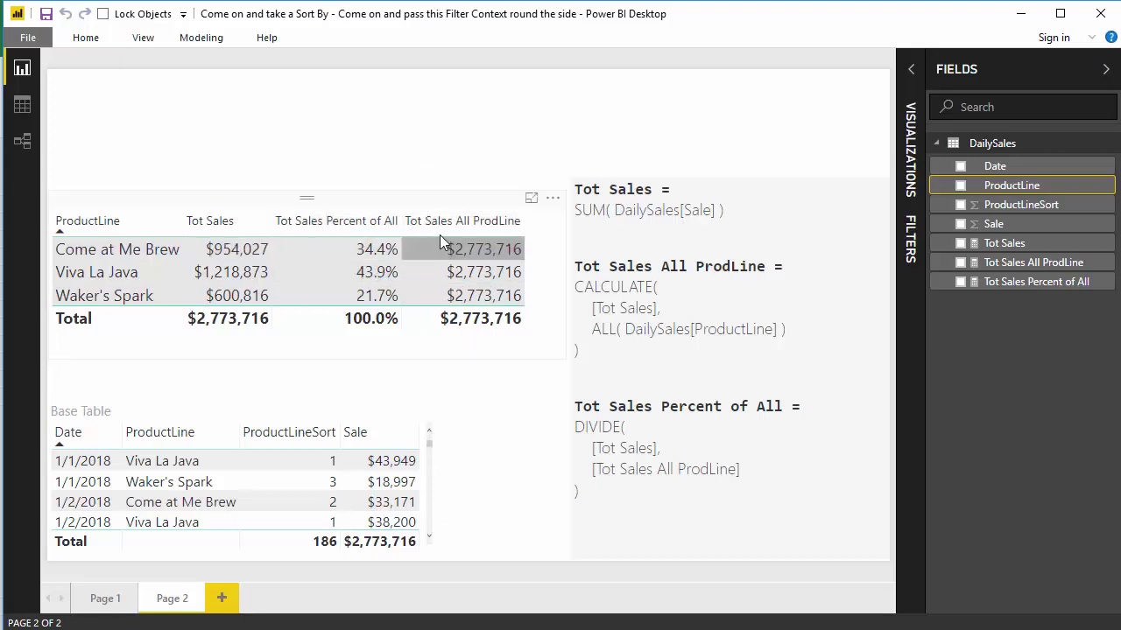
{"action": "left_click", "coordinate": [200, 36]}
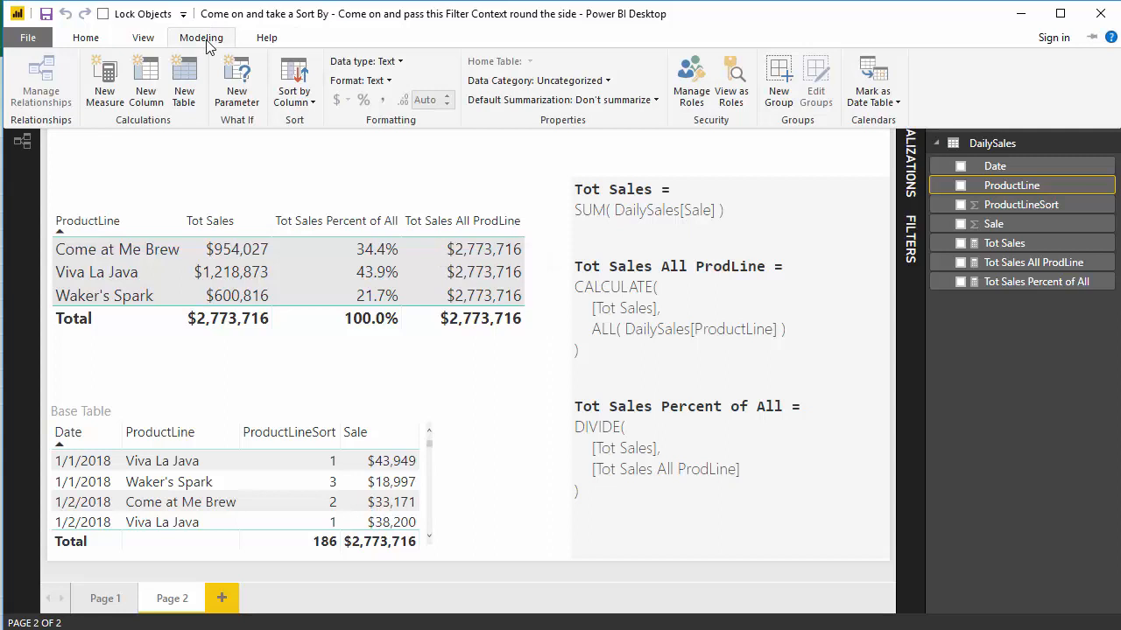
{"action": "left_click", "coordinate": [293, 80]}
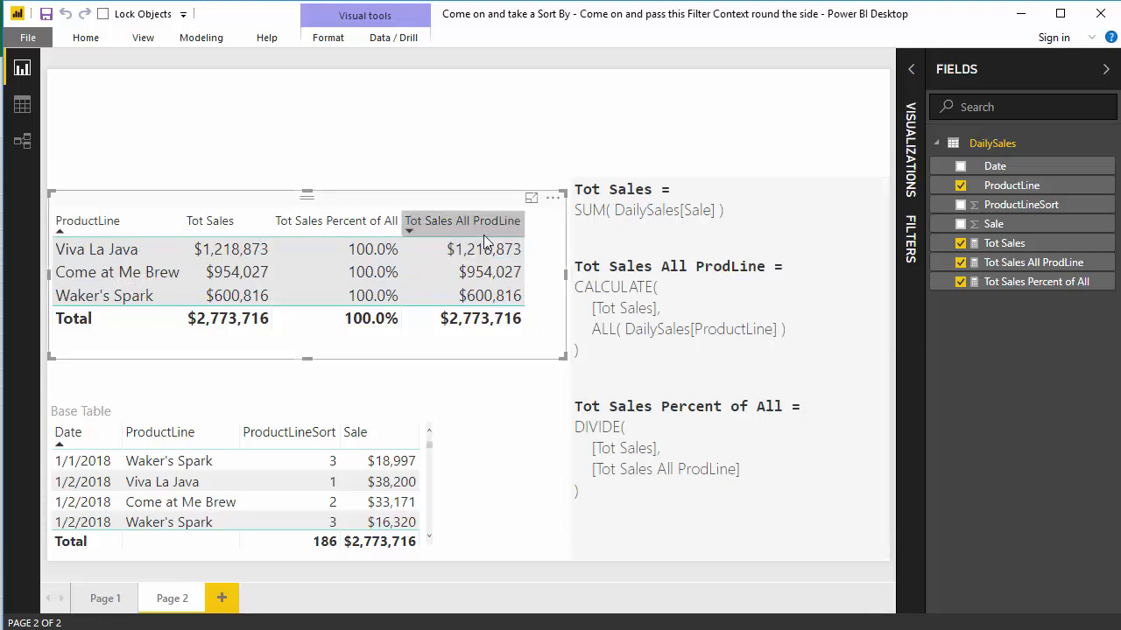
{"action": "mouse_move", "coordinate": [435, 250]}
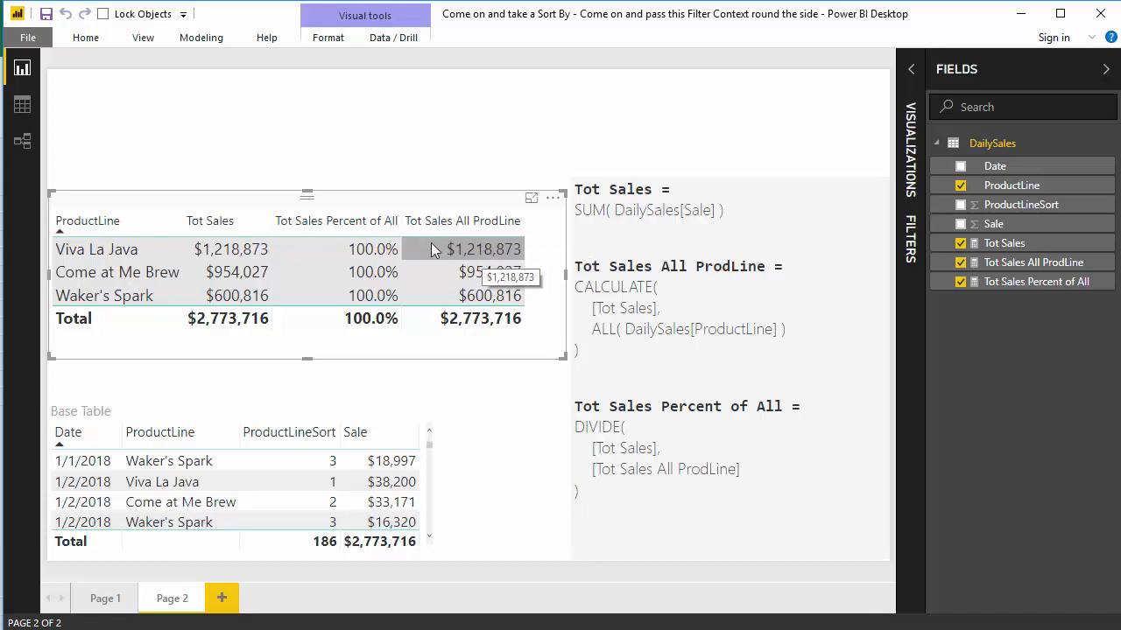
{"action": "mouse_move", "coordinate": [172, 190]}
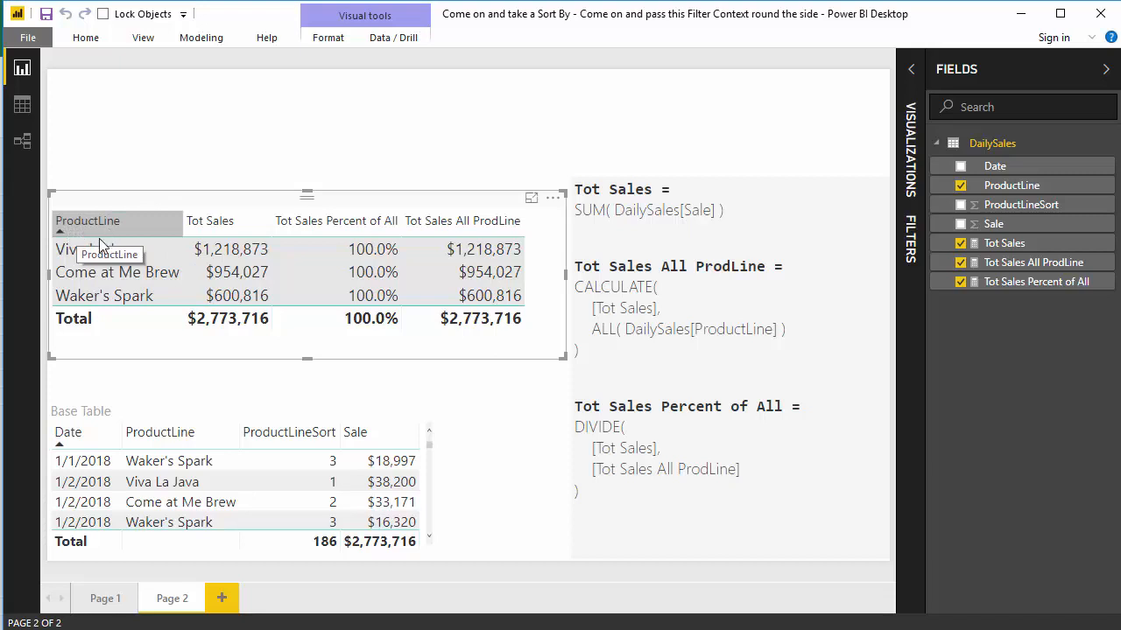
{"action": "mouse_move", "coordinate": [130, 214]}
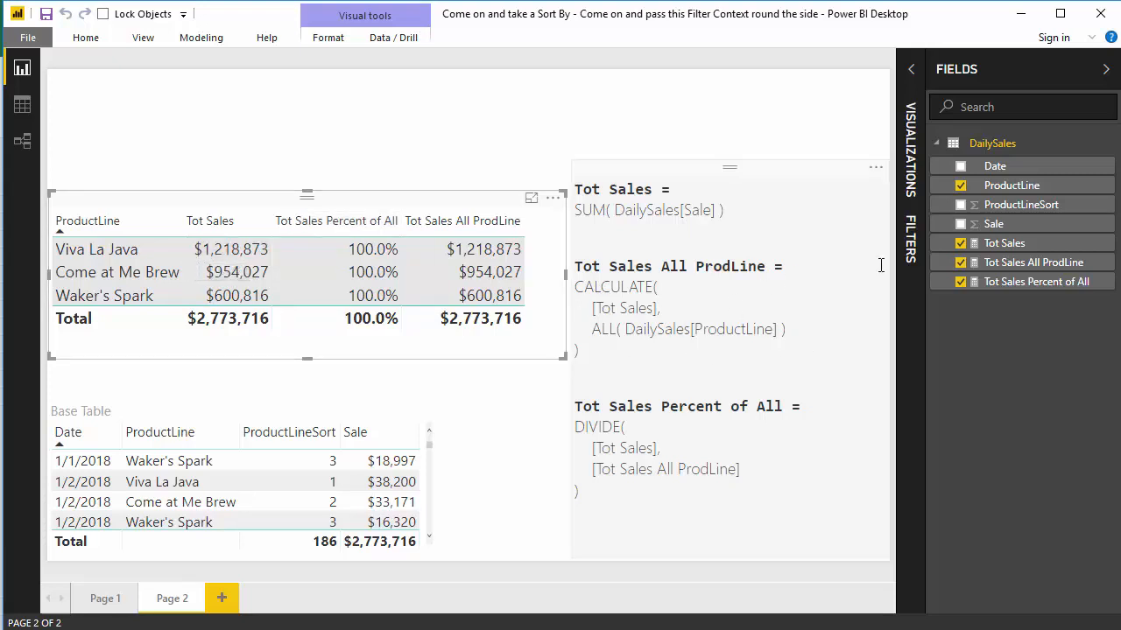
{"action": "mouse_move", "coordinate": [1018, 293]}
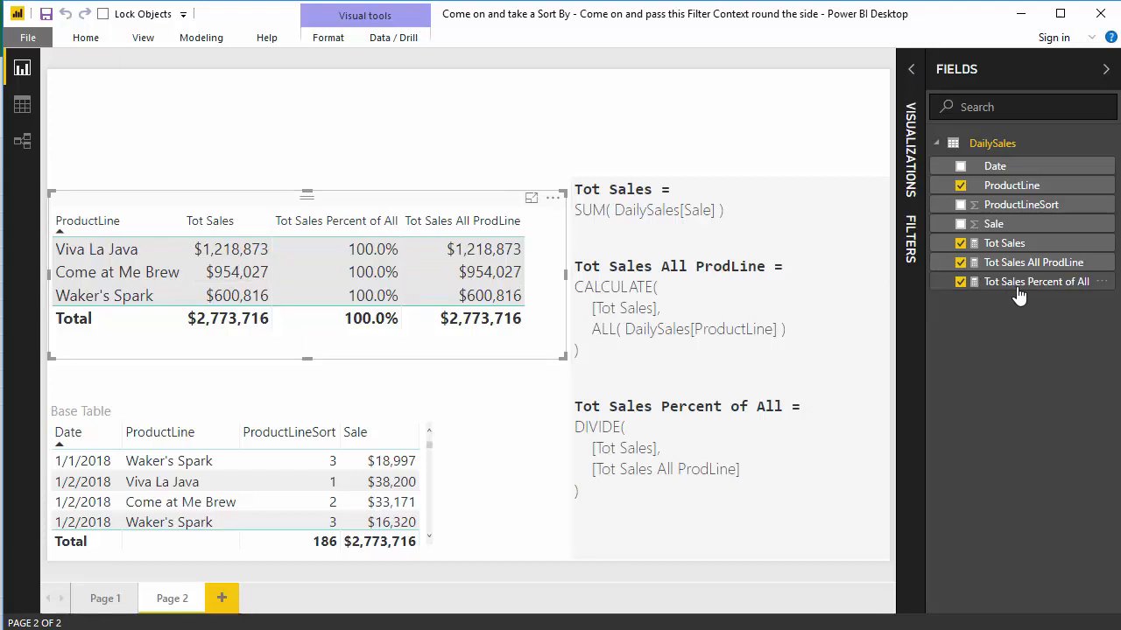
Step: Add DailySales[ProductLineSort] to ALL() in Tot Sales All ProdLine, giving 43.9%, 34.4%, 21.7%
{"action": "left_click", "coordinate": [1037, 262]}
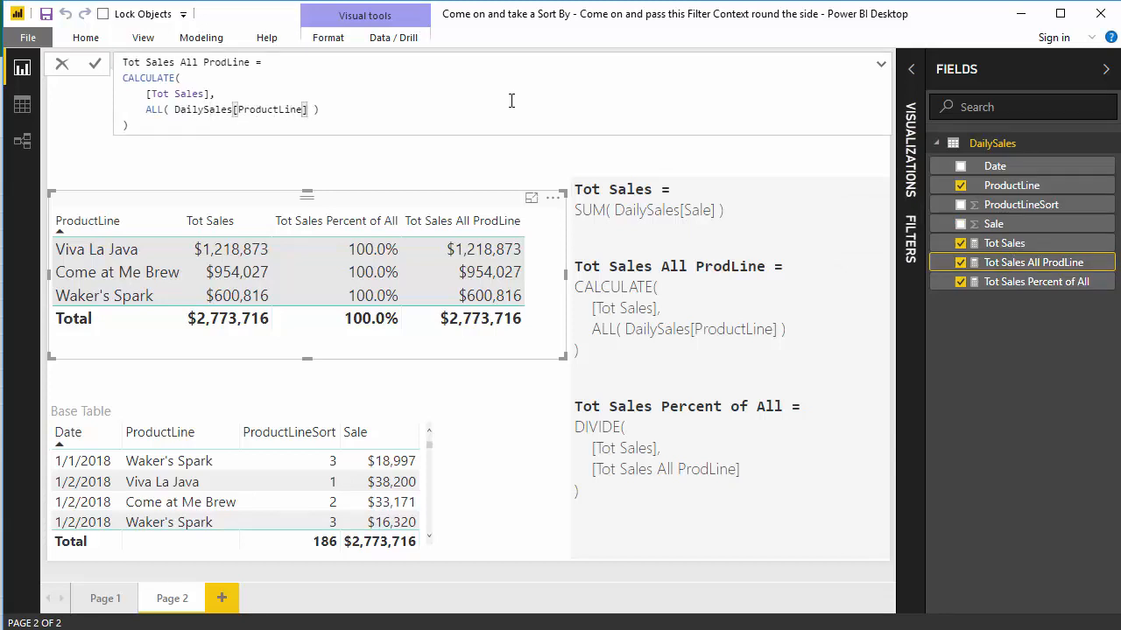
{"action": "type", "text": ","}
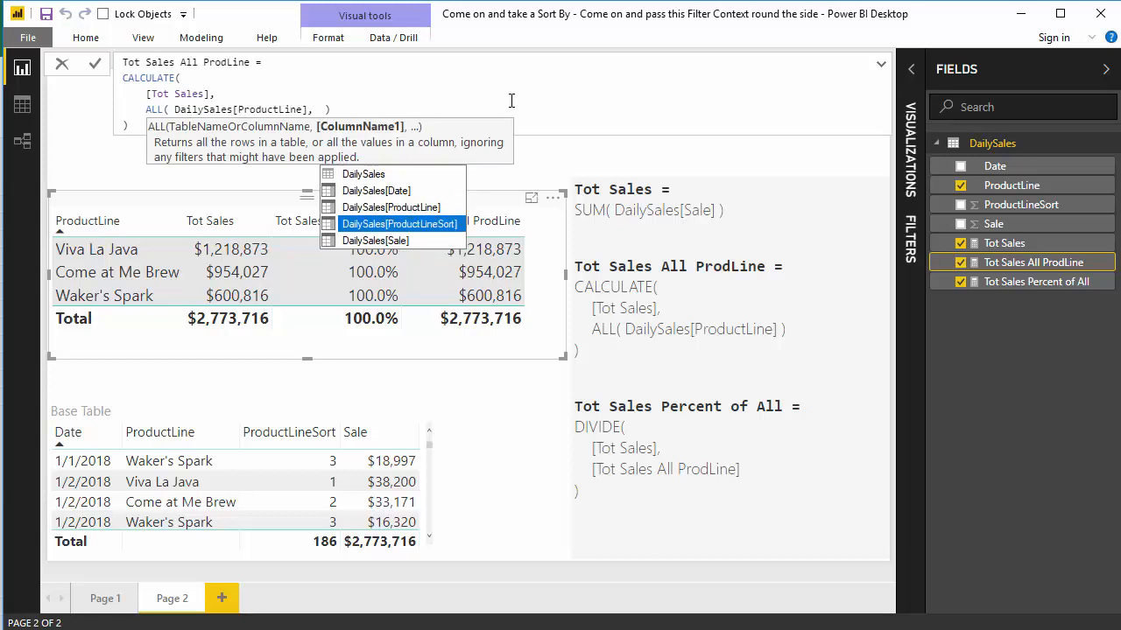
{"action": "left_click", "coordinate": [400, 224]}
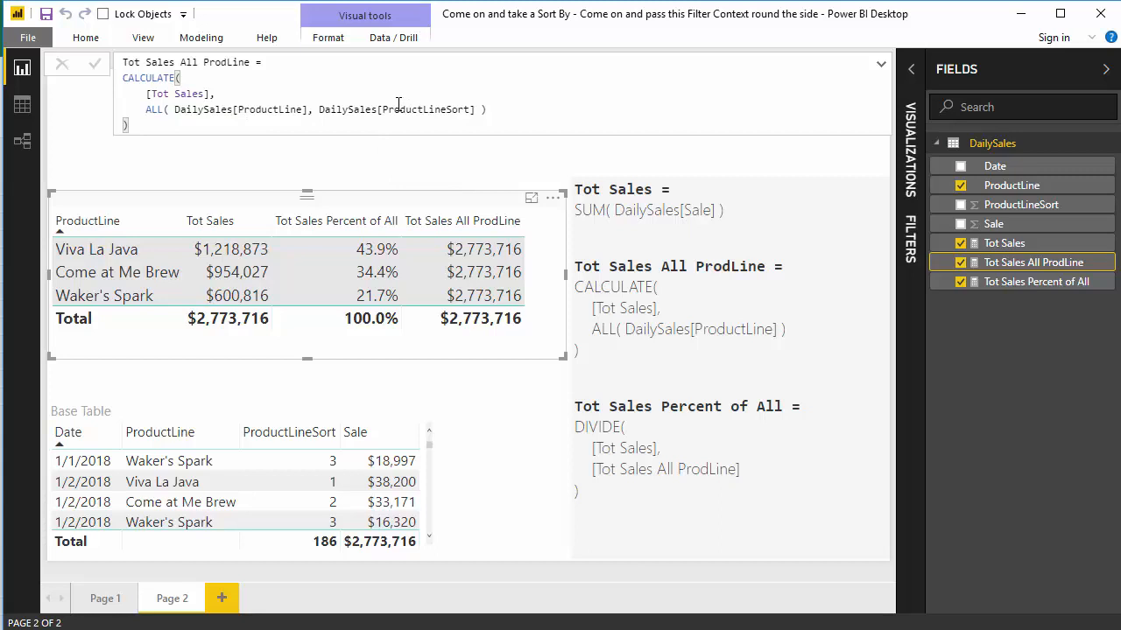
{"action": "mouse_move", "coordinate": [560, 171]}
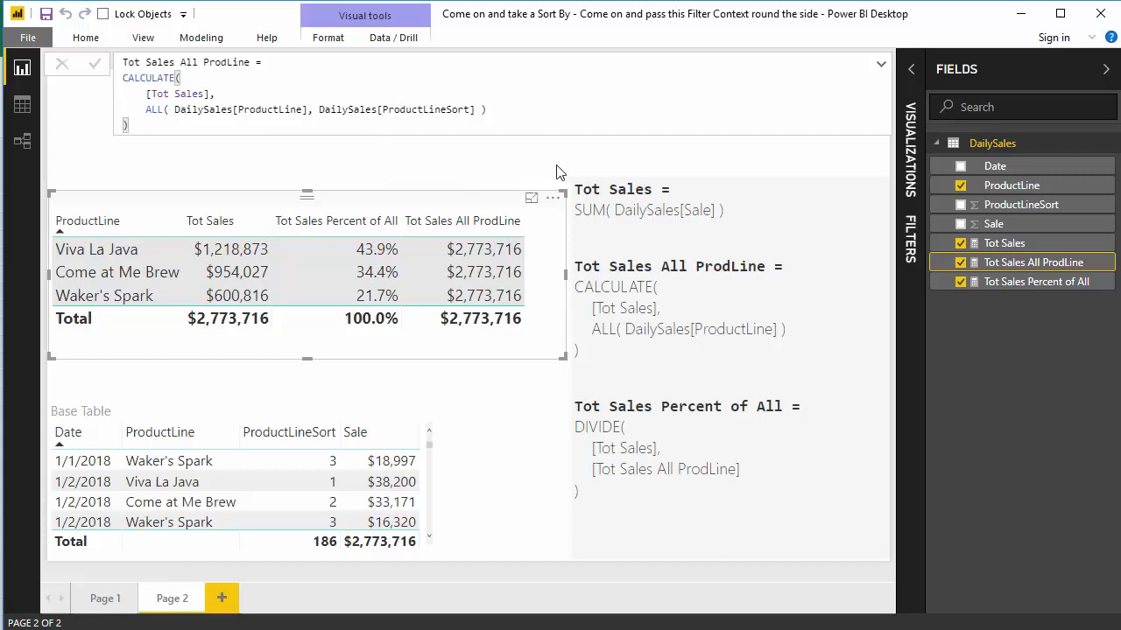